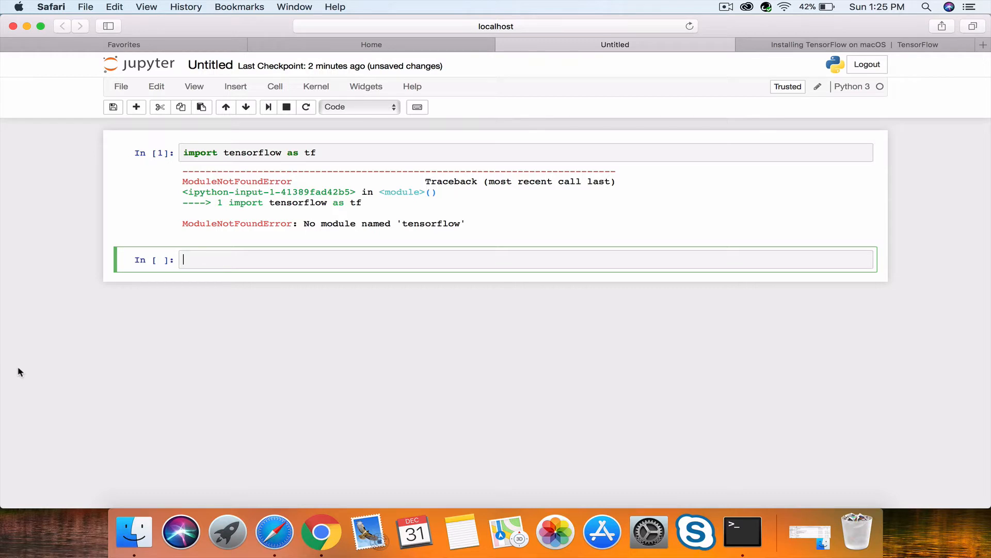
mouse_move(444, 221)
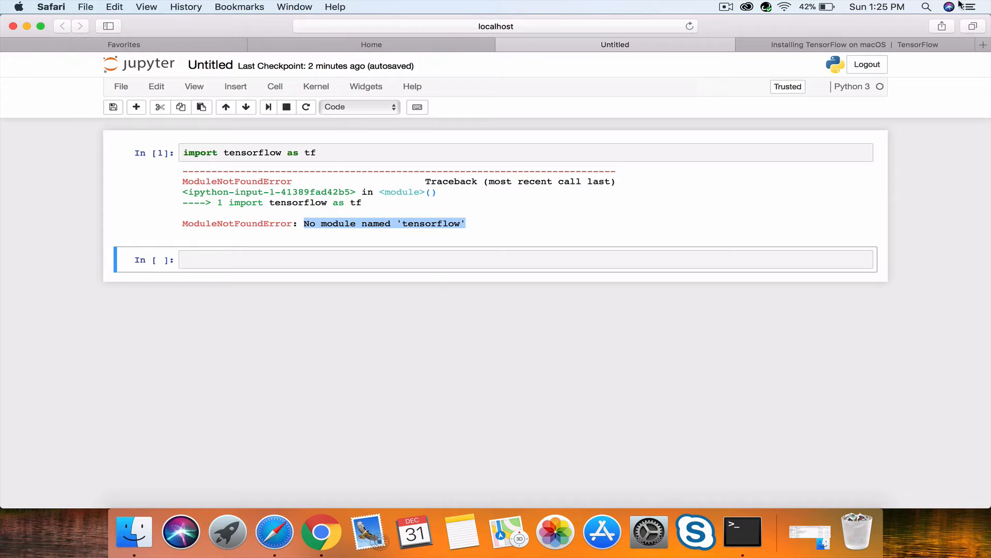
- Switch to the 'Installing TensorFlow on macOS' guide tab after the missing-module error
left_click(828, 44)
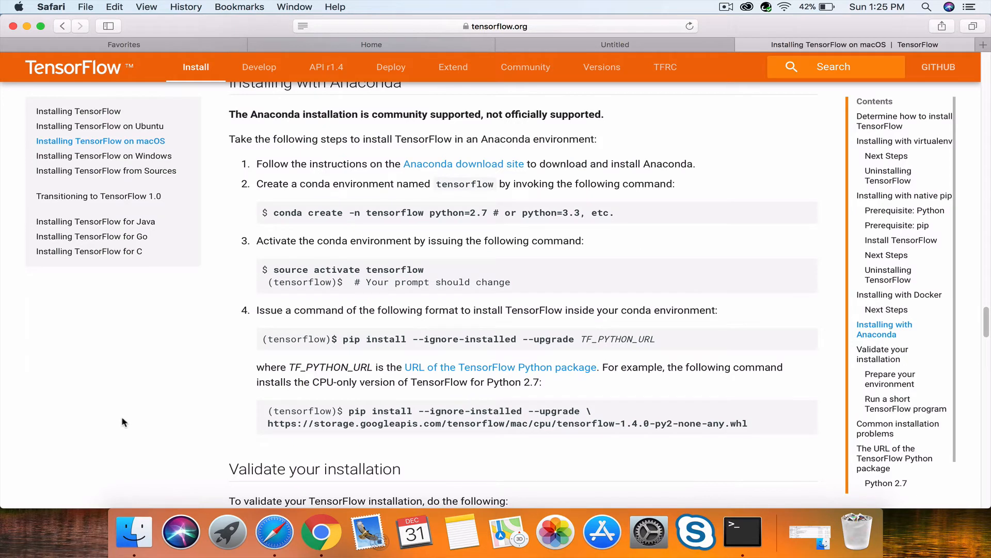
mouse_move(146, 384)
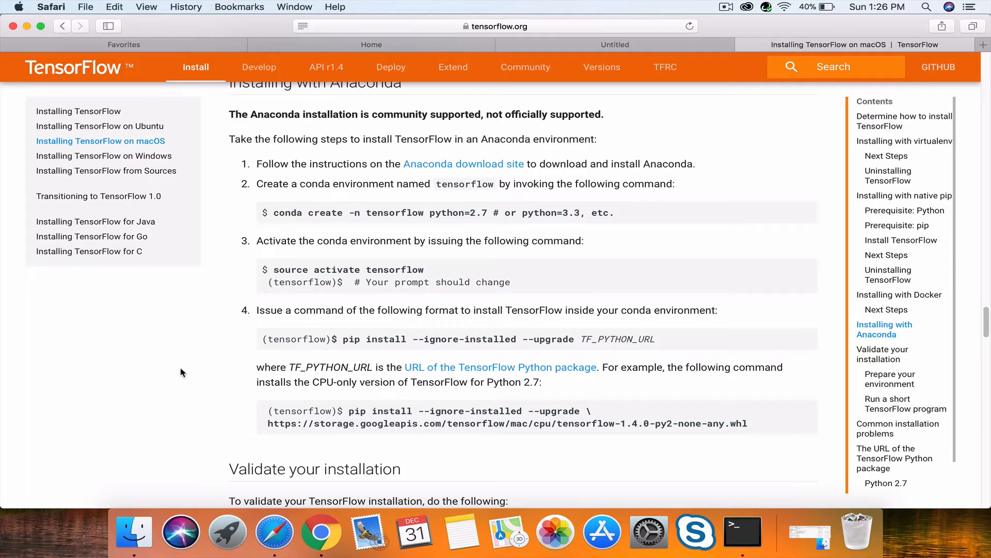
- Review the short validation program, then return to the Anaconda step's conda create command
scroll("down", 3)
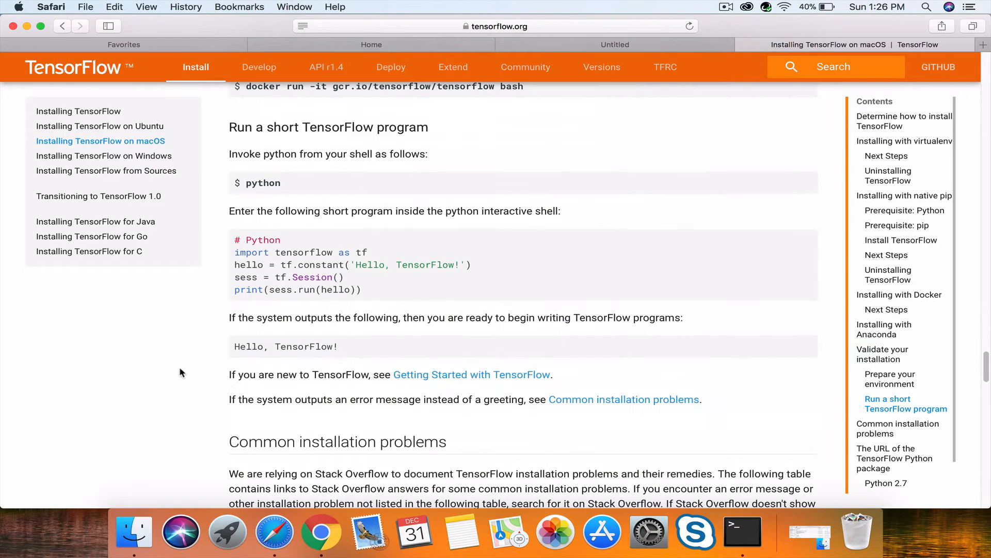
scroll("down", 3)
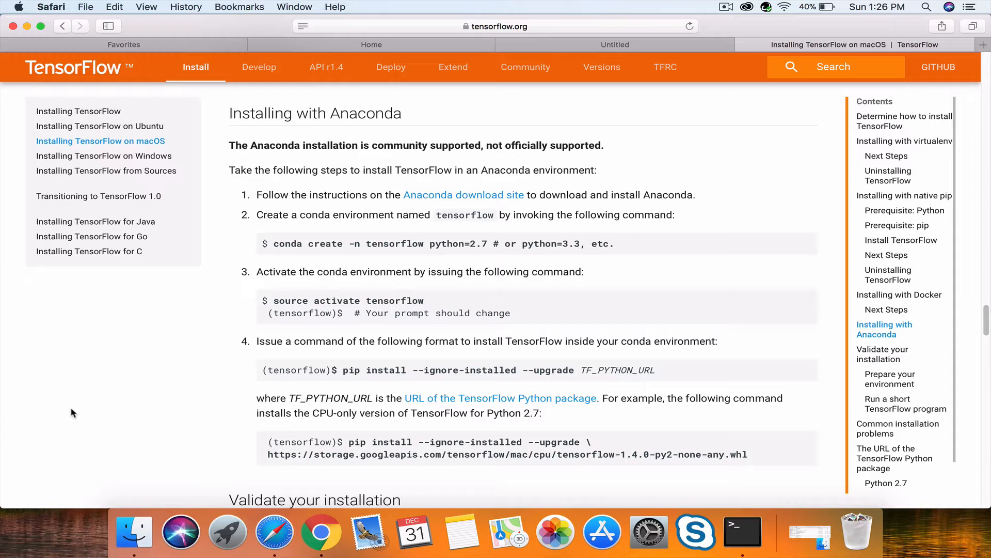
mouse_move(445, 236)
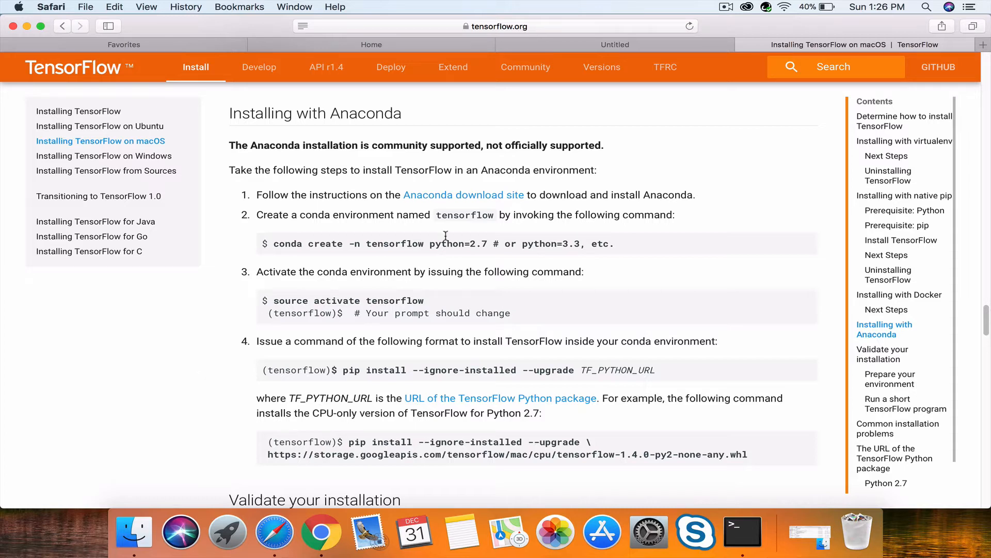
double_click(287, 244)
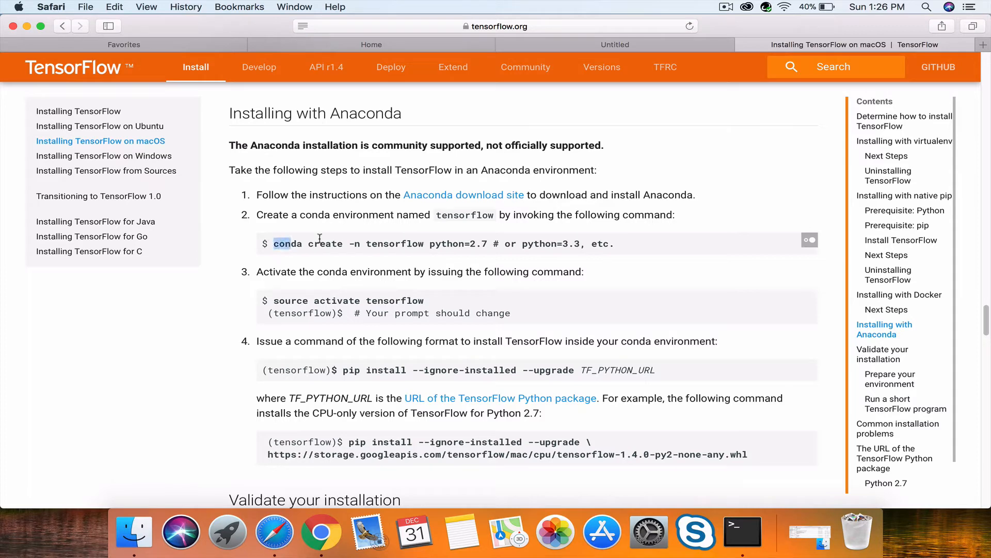
- Create the tensorflow conda environment and activate it with 'source activate tensorflow'
left_click_drag(303, 243, 581, 244)
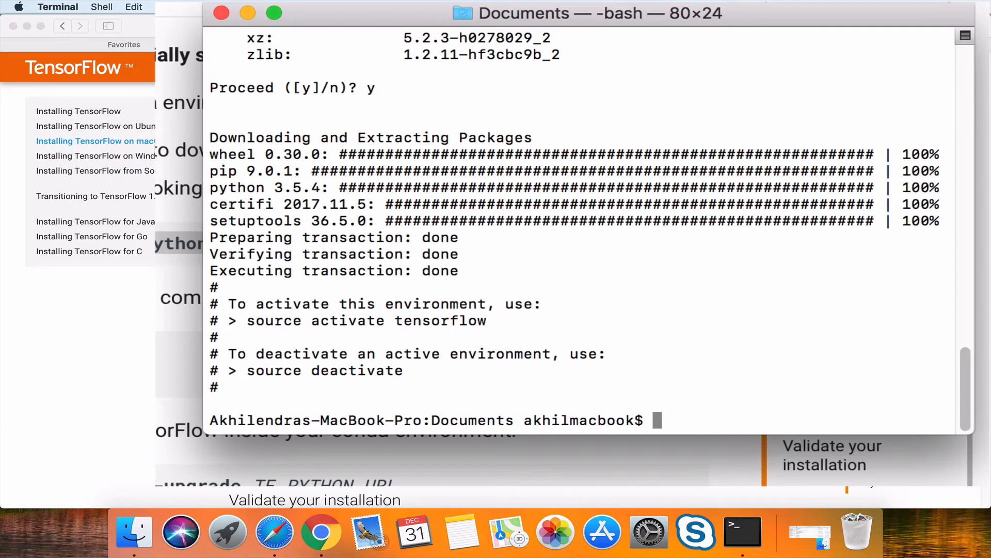
type("source activa")
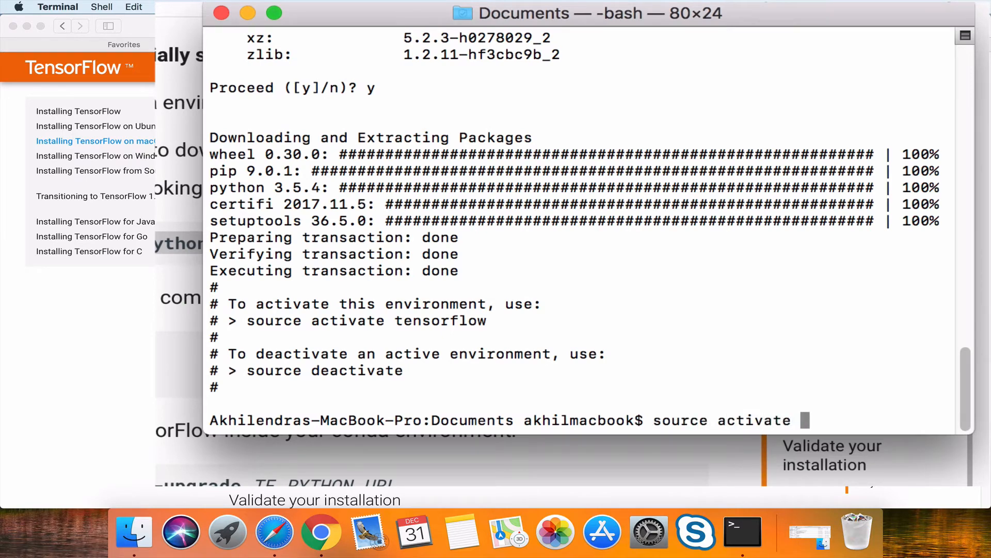
type("tensorflow")
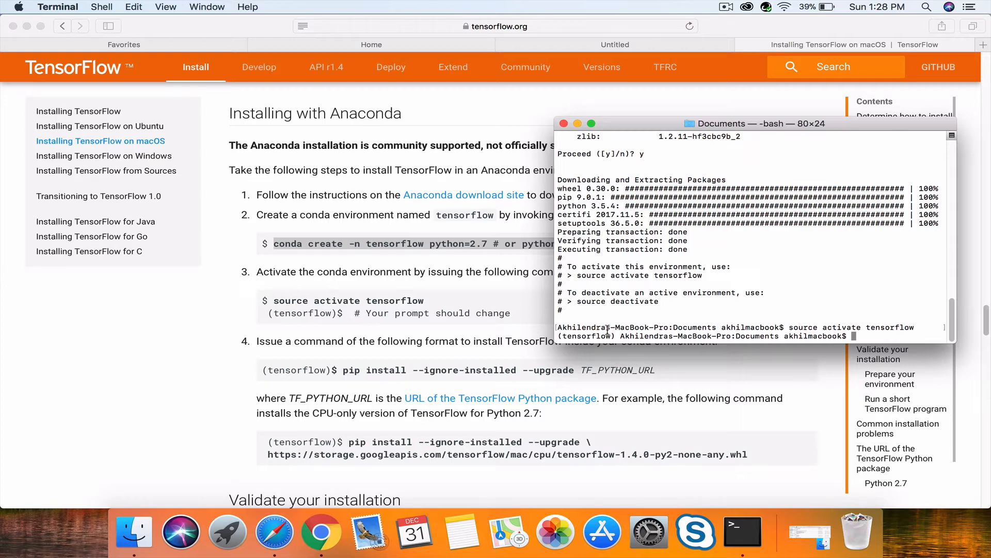
- Copy 'pip install --ignore-installed --upgrade' from the guide into Terminal
left_click(402, 244)
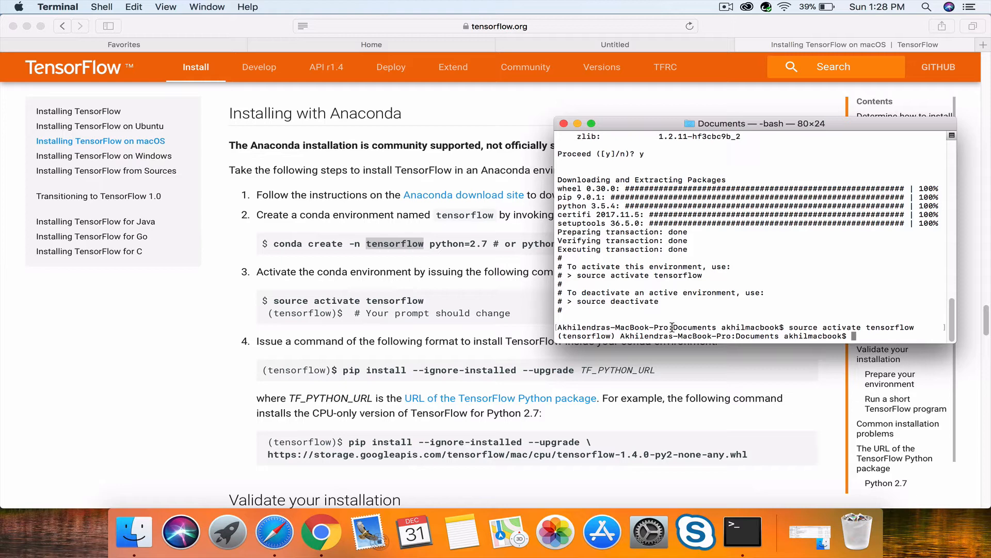
mouse_move(335, 374)
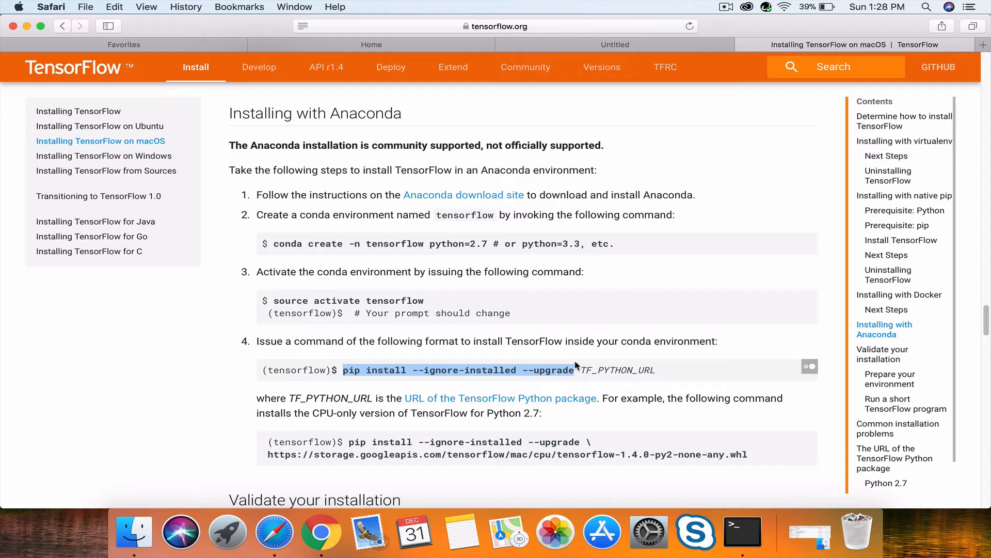
mouse_move(743, 531)
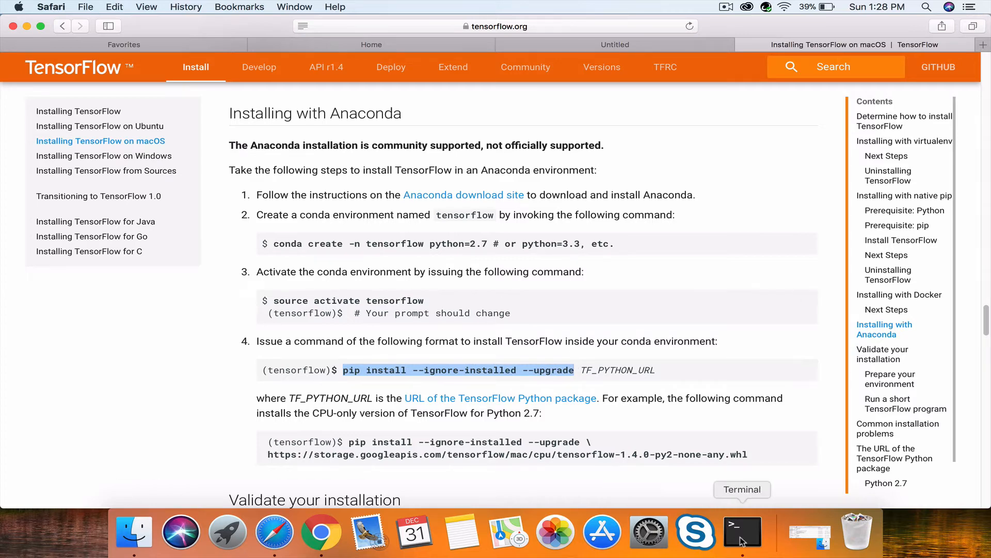
left_click(742, 531)
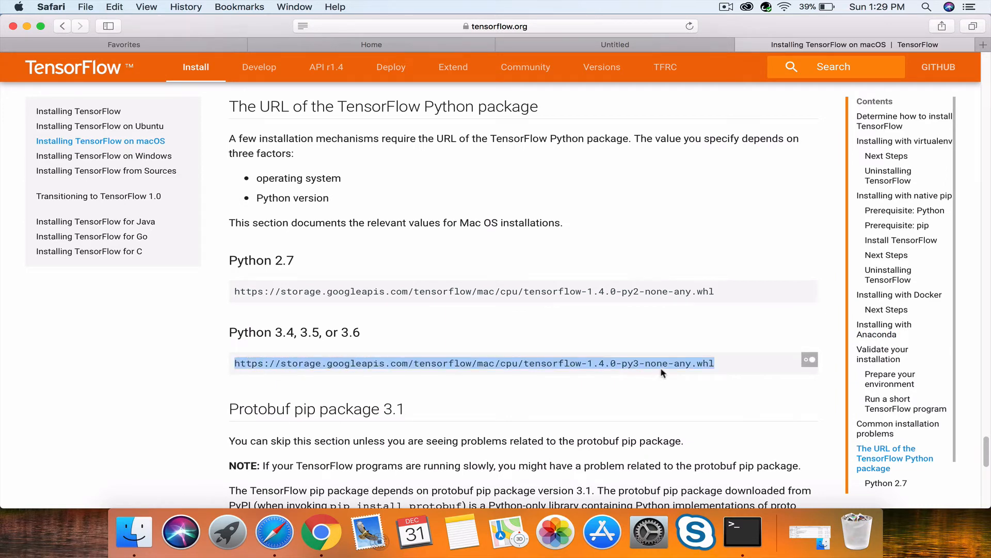
mouse_move(856, 529)
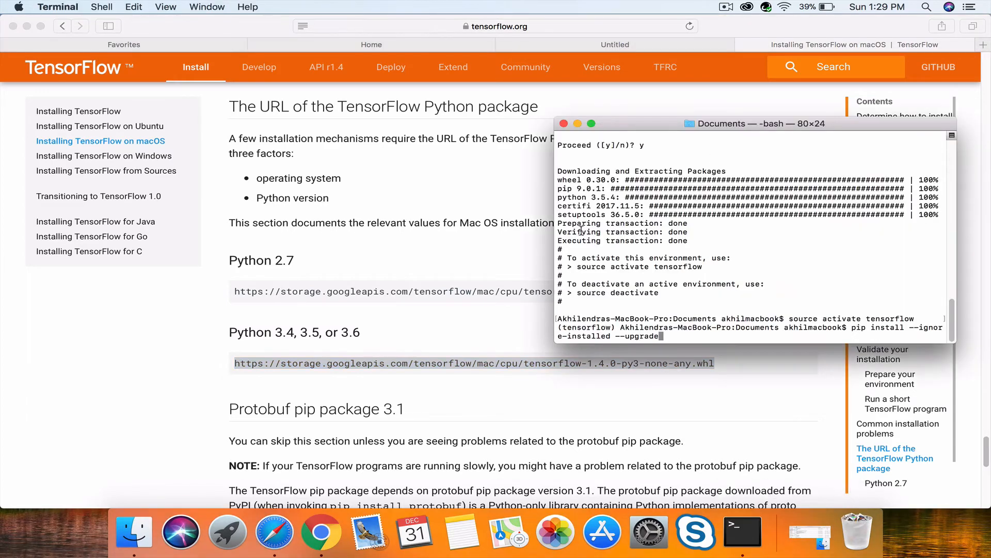
- Run pip install with the tensorflow-1.4.0-py3-none-any.whl macOS package URL
type("https://storage.googleapis.com/tensorflow/mac/cpu/tensorflow-1.4.0-py3-none-any.whl")
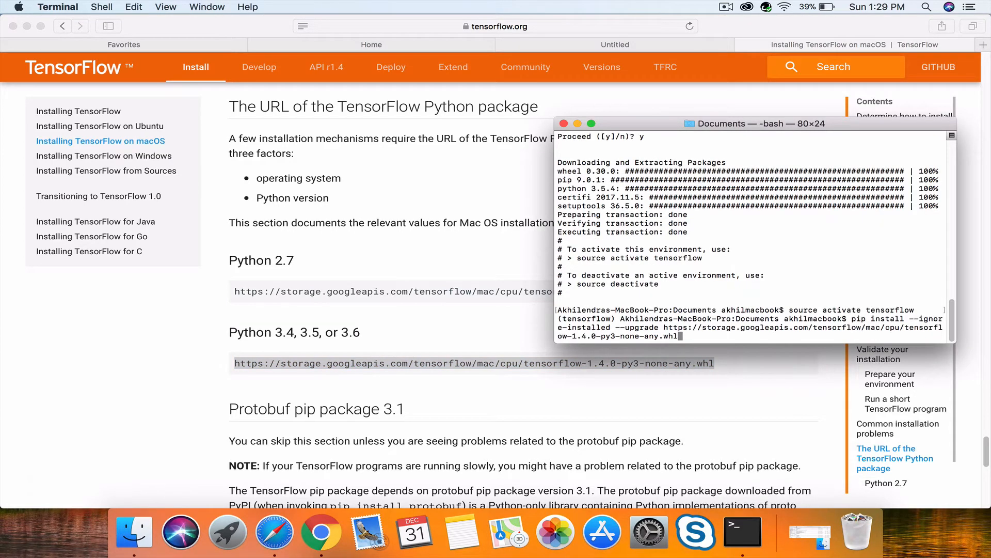
key("Return")
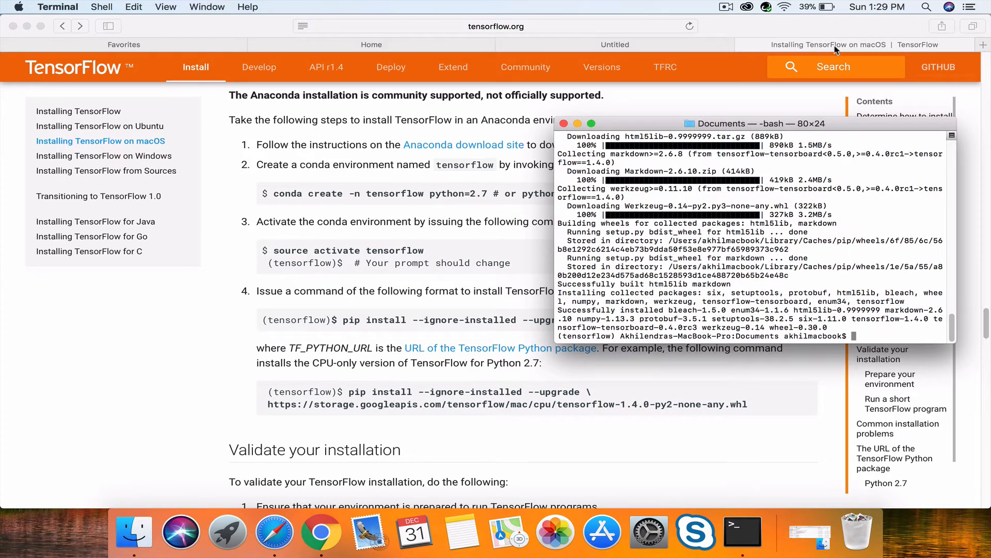
- Dismiss the 'Connection failed' warning and run 'jupyter notebook' in Terminal
left_click(614, 44)
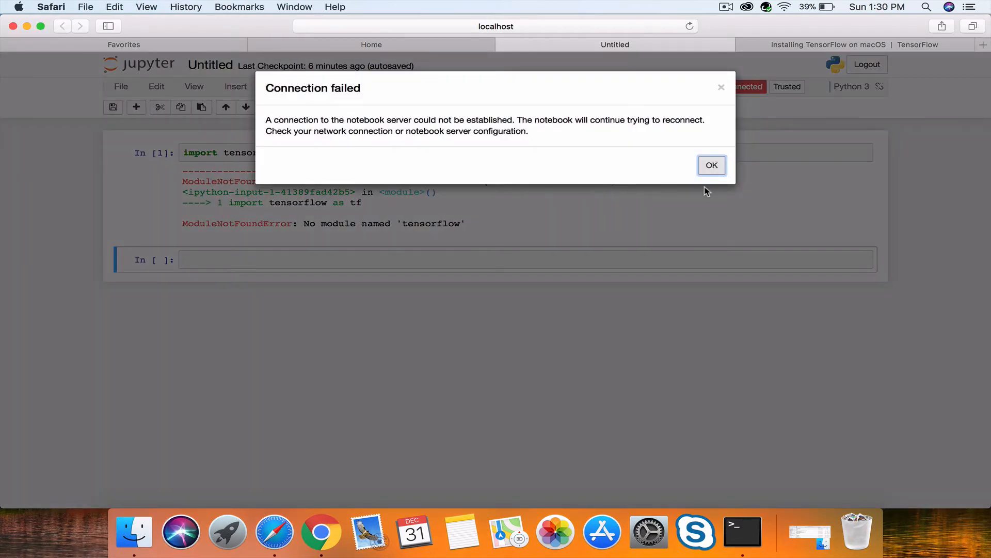
left_click(711, 165)
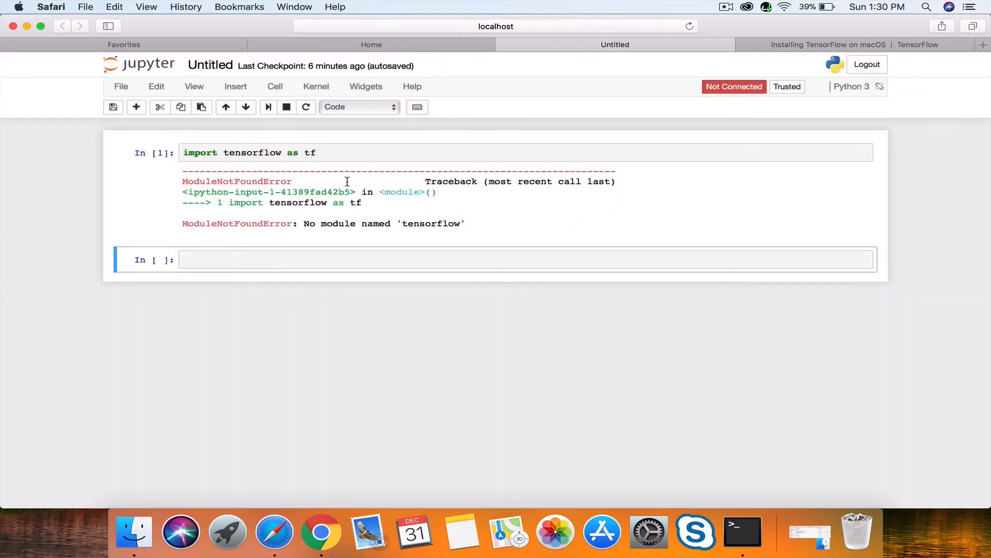
left_click(742, 531)
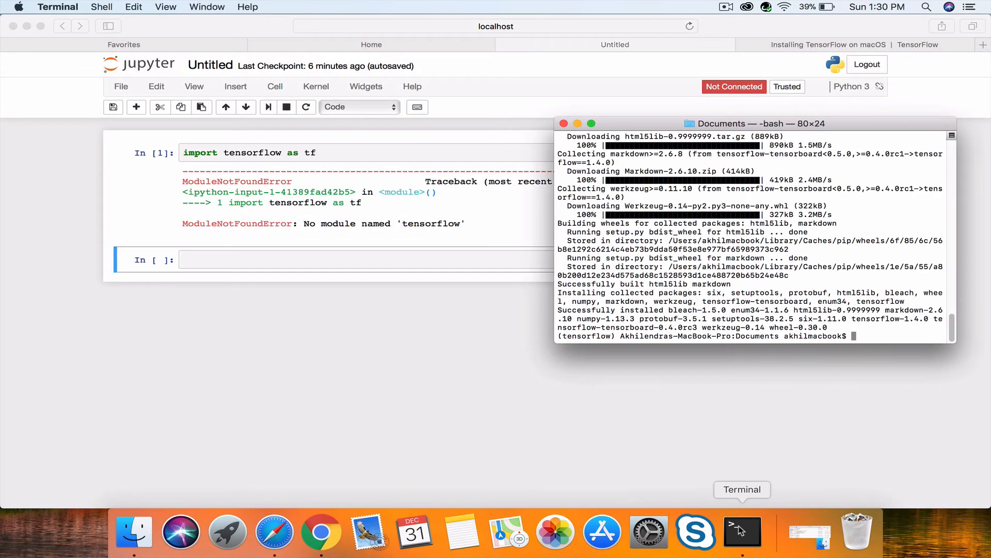
type("j")
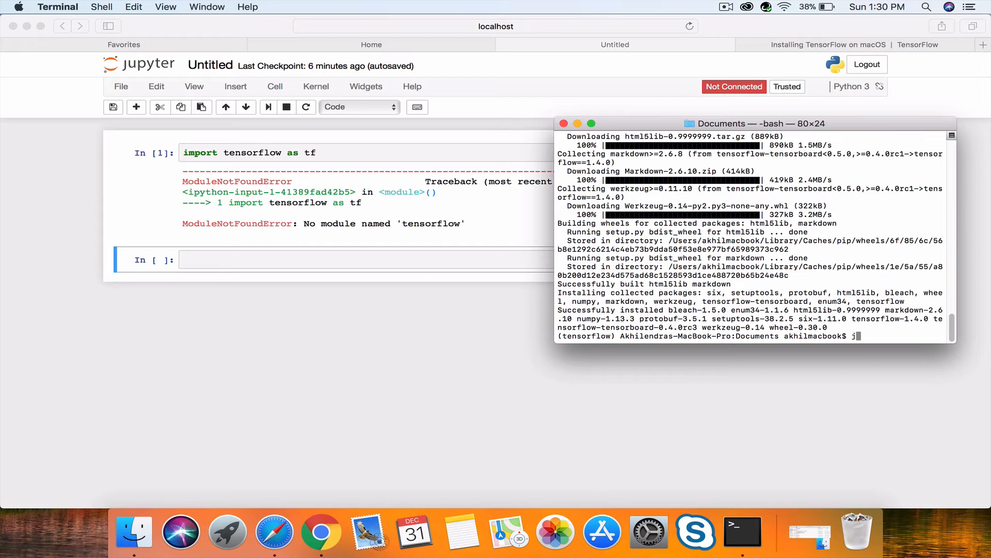
type("upyter n")
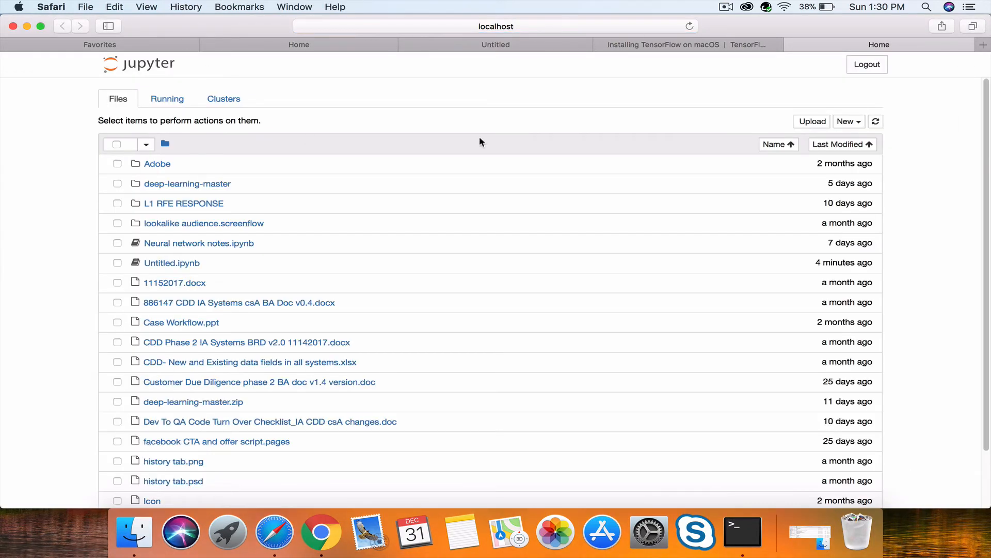
- Create a new Python 3 notebook and run 'import tensorflow as tf', which still fails
left_click(848, 121)
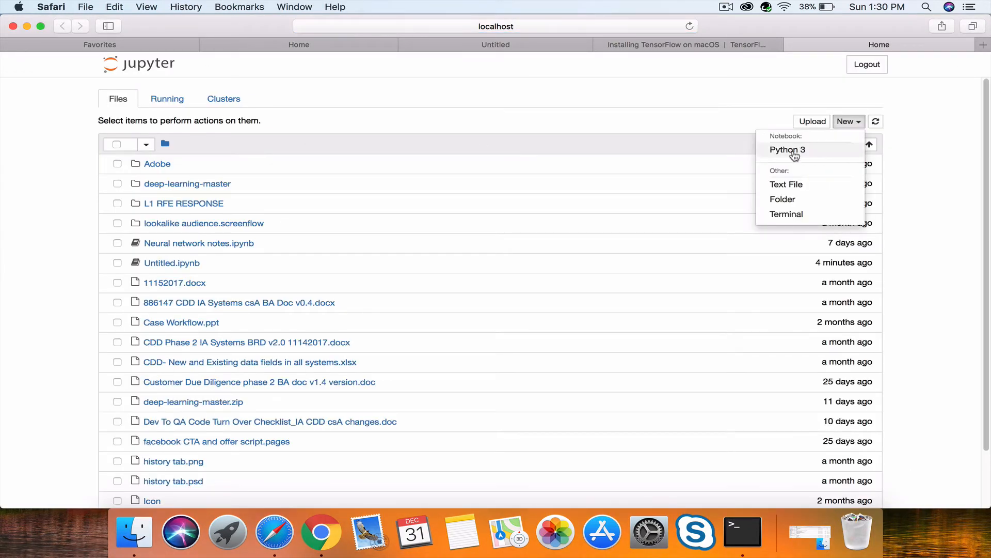
left_click(787, 150)
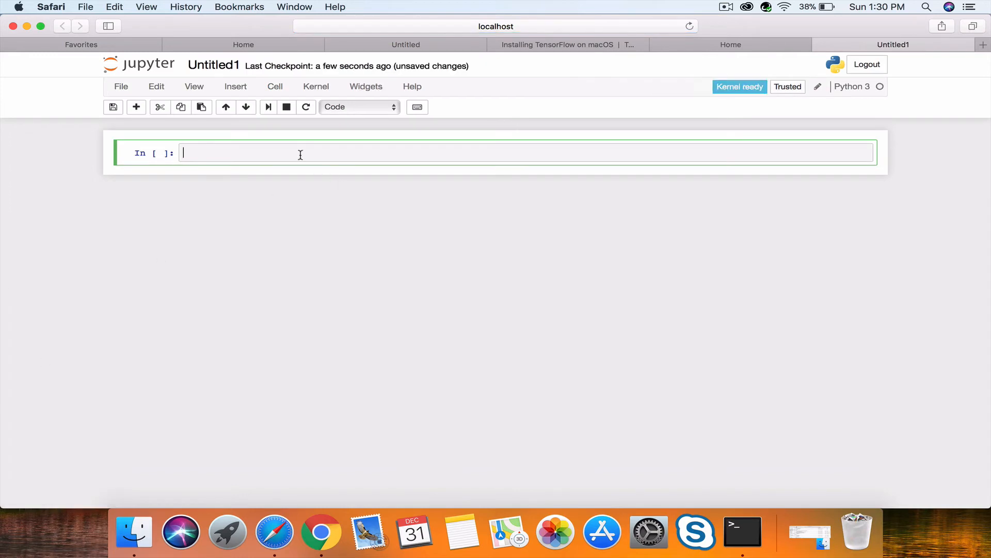
type("import t")
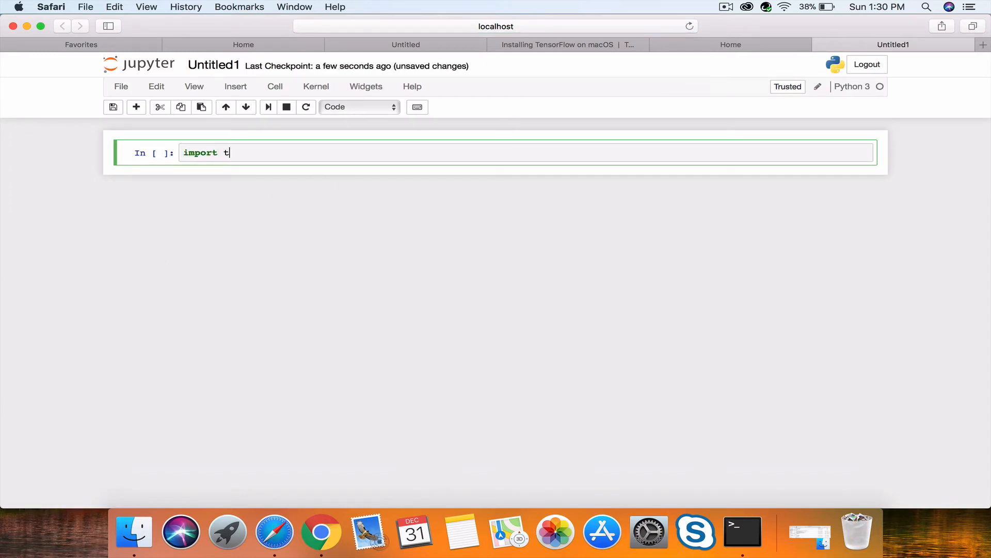
type("ensor")
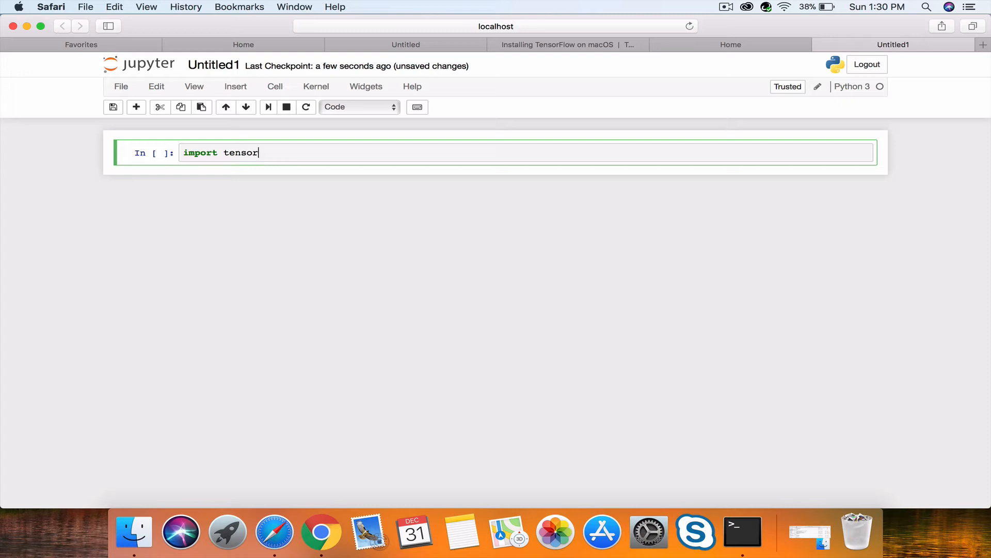
type("flow as tf")
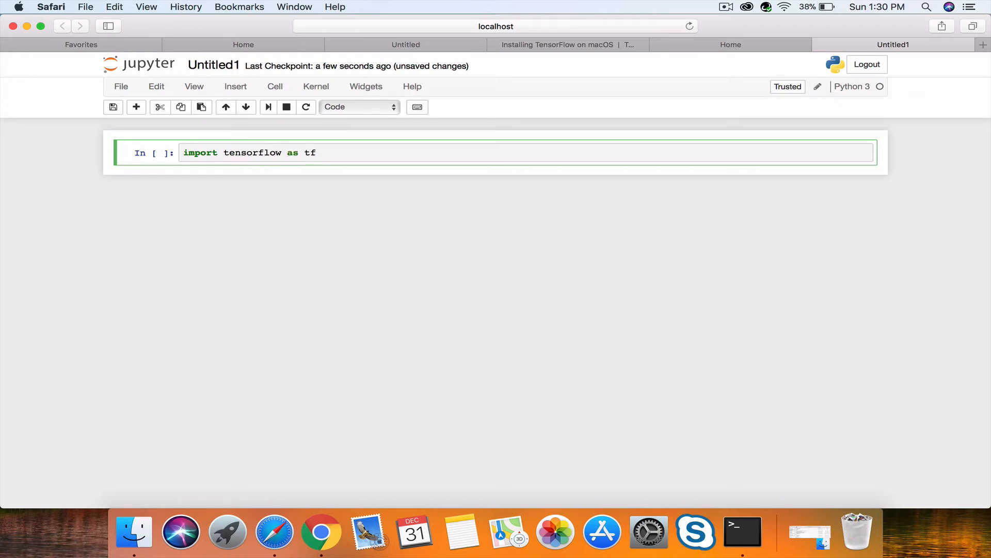
left_click(268, 107)
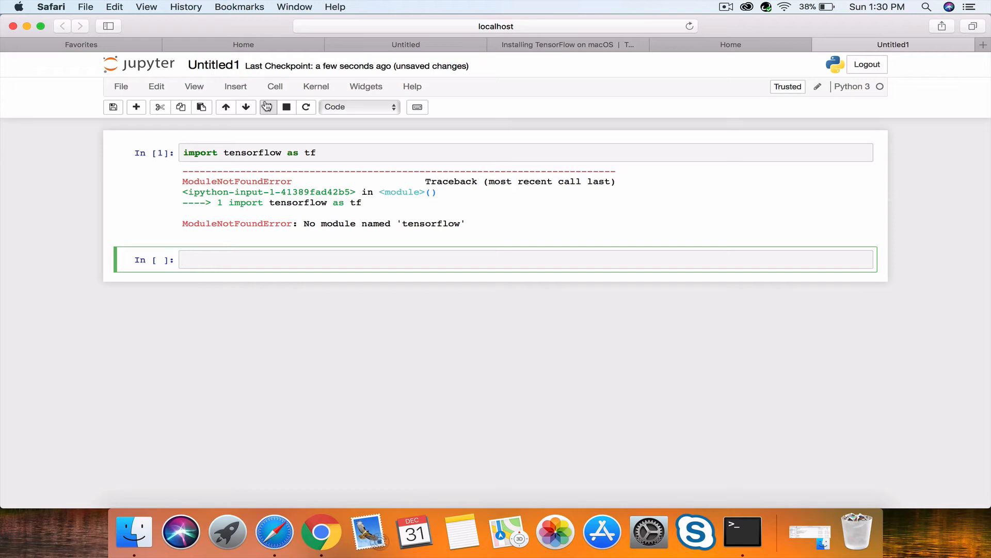
mouse_move(181, 530)
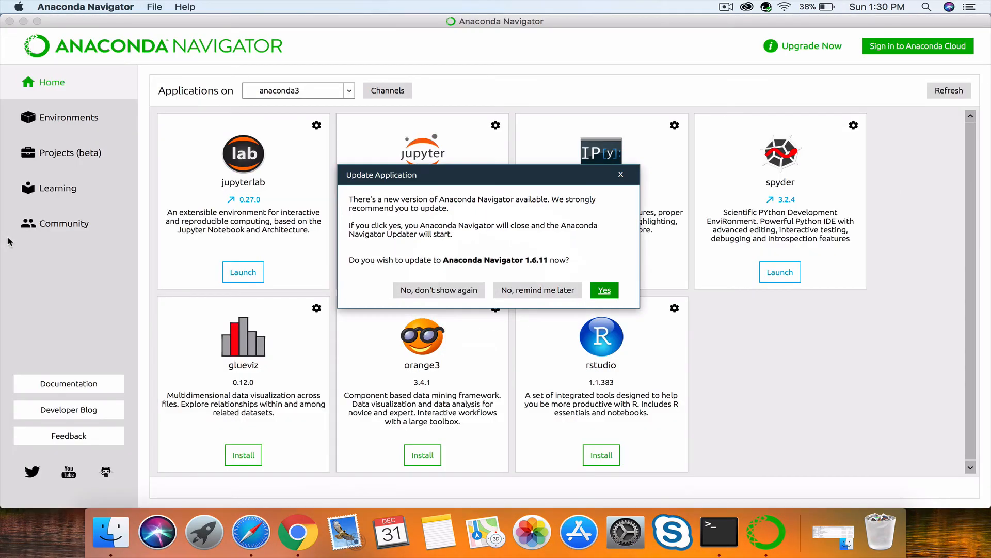
mouse_move(438, 289)
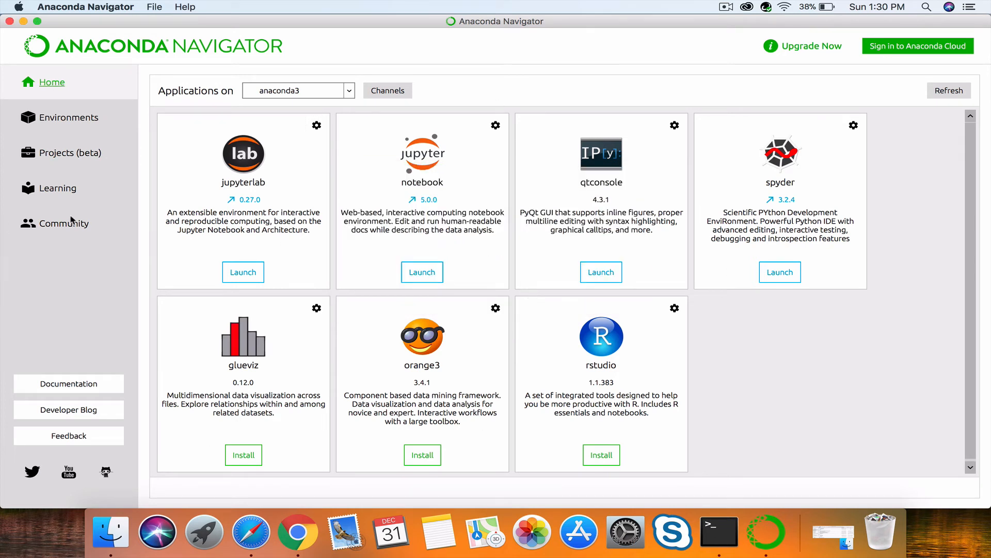
mouse_move(213, 94)
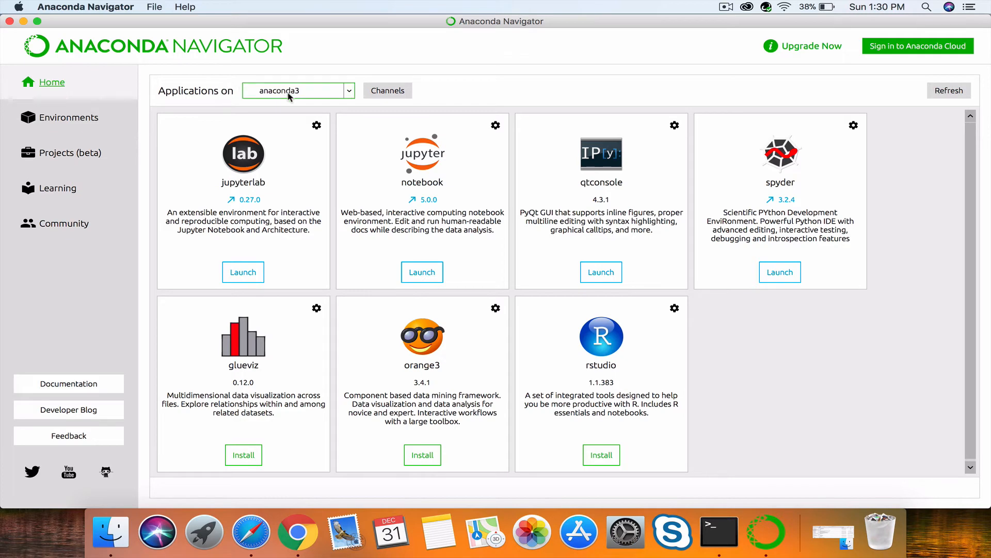
- Open the Environments page listing anaconda3, dlnd and tensorflow
left_click(69, 117)
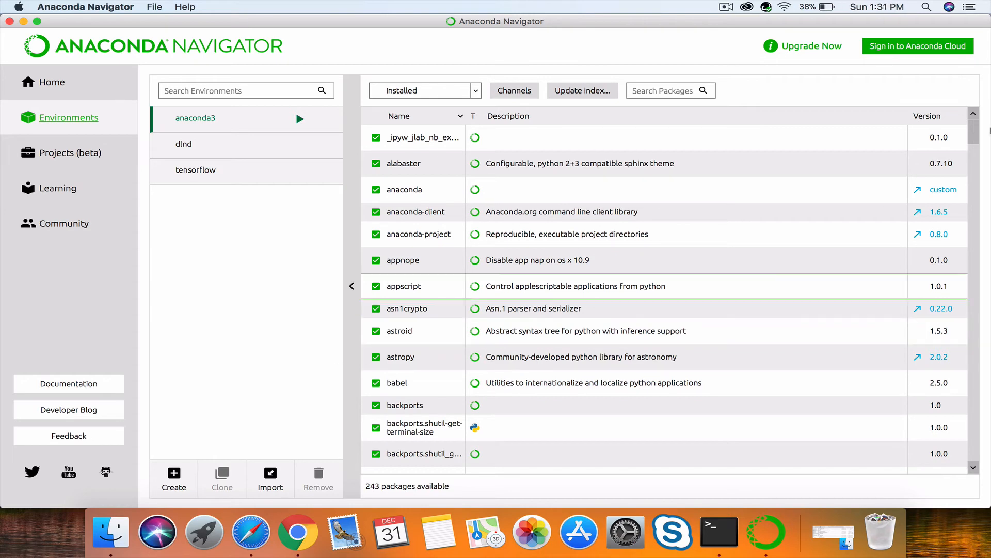
mouse_move(45, 82)
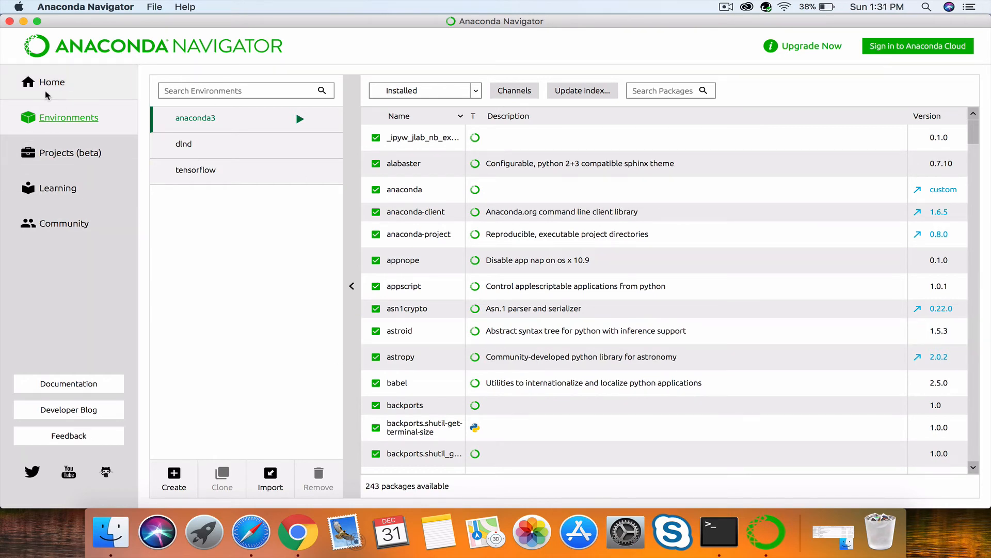
- On the Home page, set 'Applications on' to the tensorflow environment
left_click(52, 82)
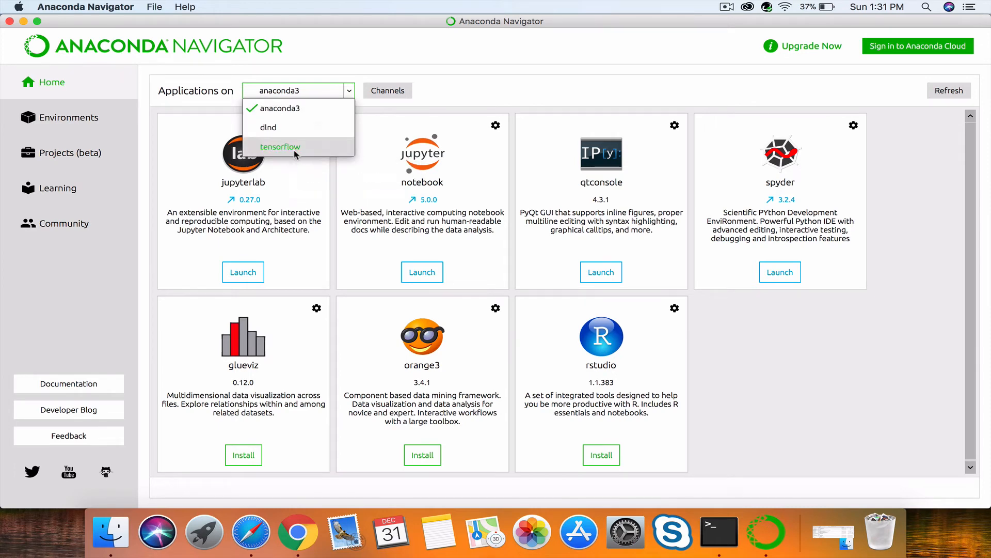
left_click(280, 147)
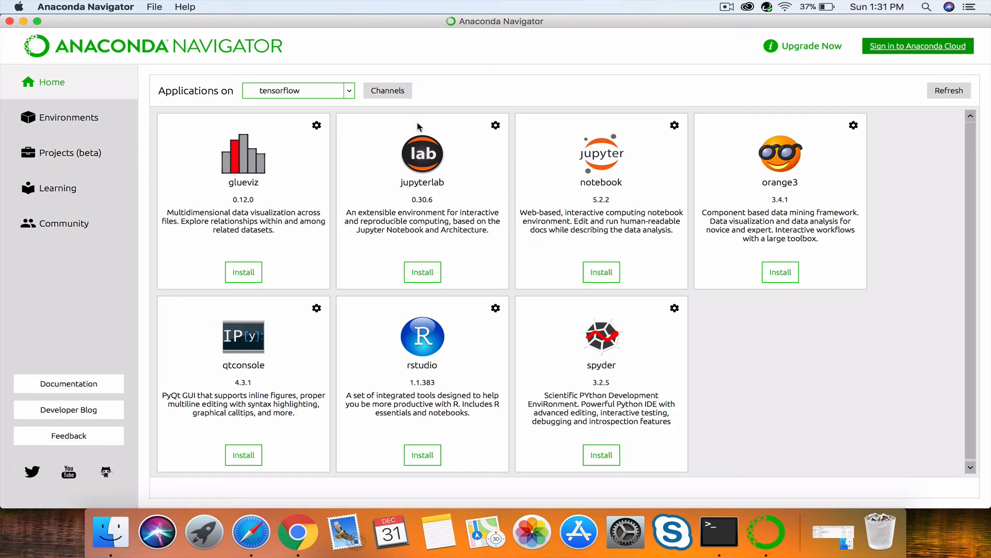
left_click(347, 90)
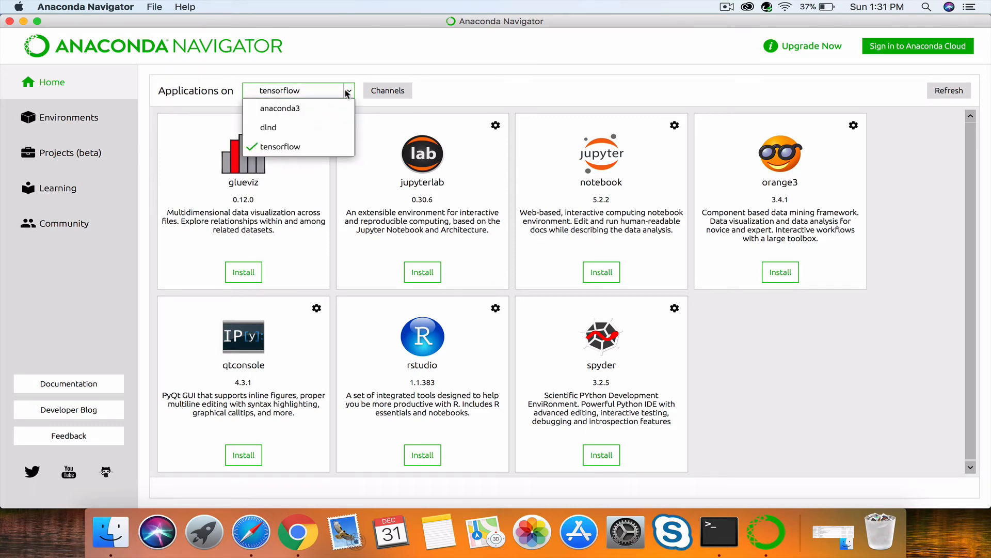
mouse_move(278, 146)
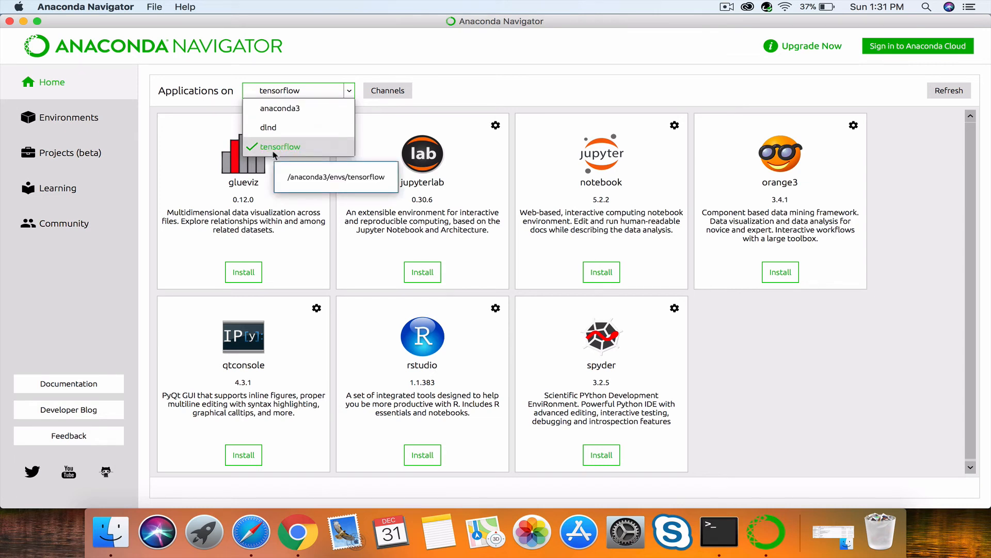
left_click(282, 146)
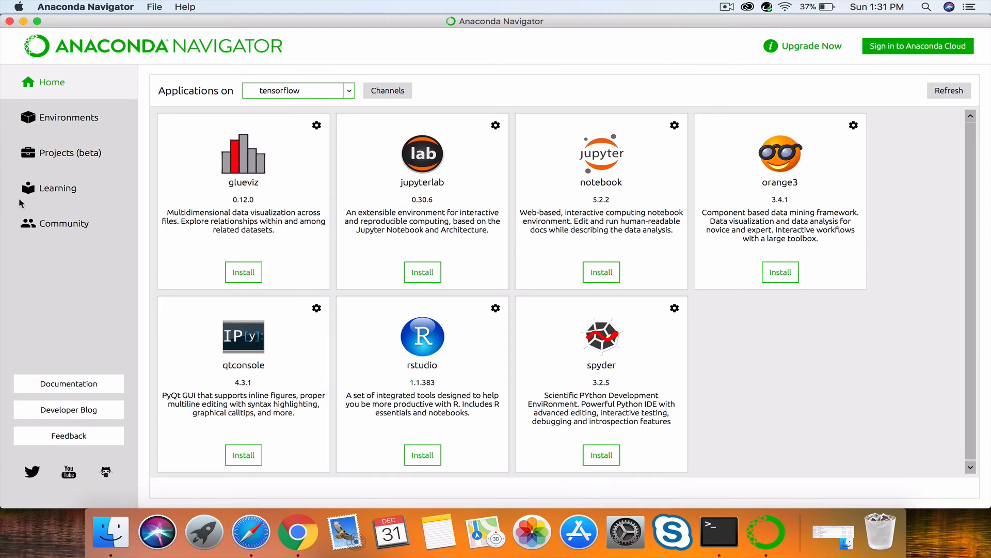
mouse_move(349, 305)
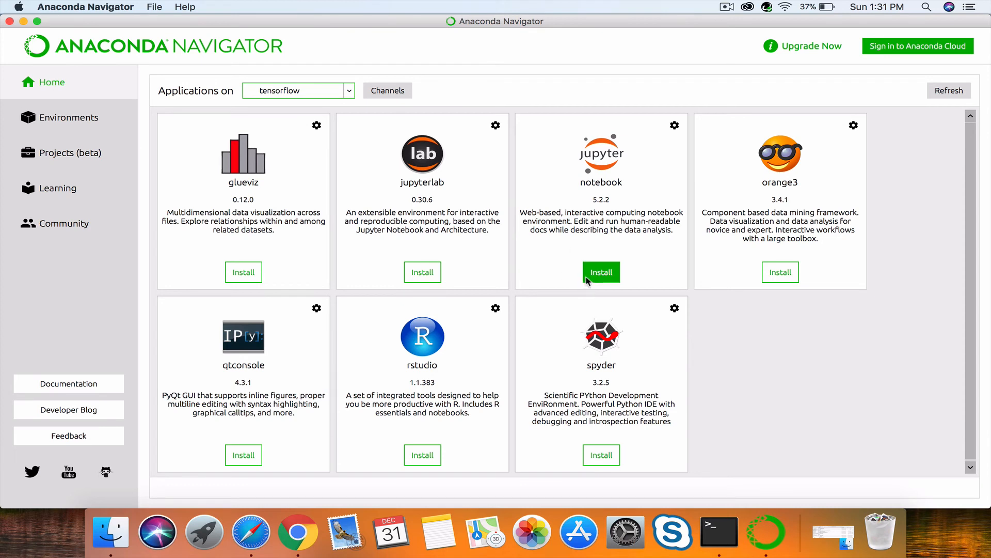
- Install notebook 5.2.2 into tensorflow and postpone the Navigator update with 'No, remind me later'
left_click(600, 272)
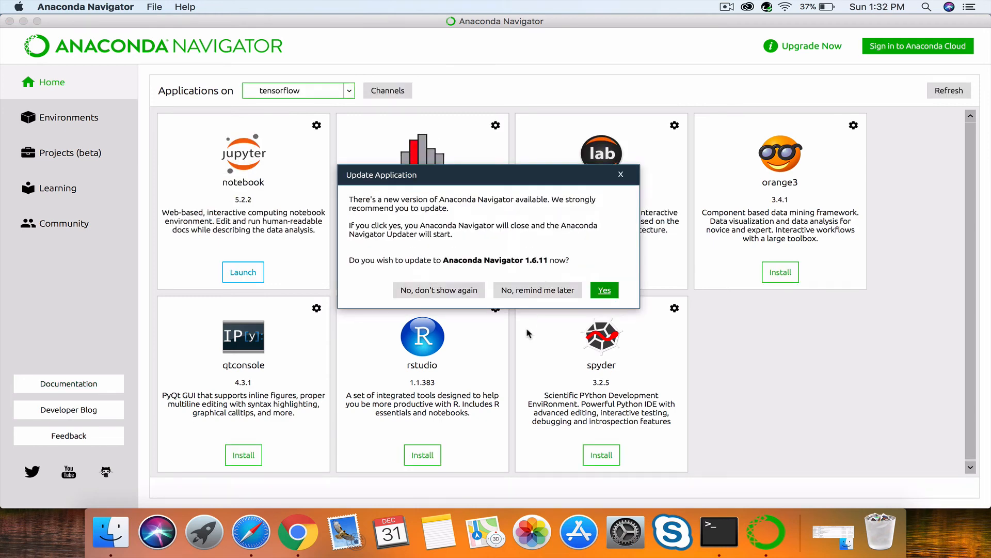
left_click(537, 290)
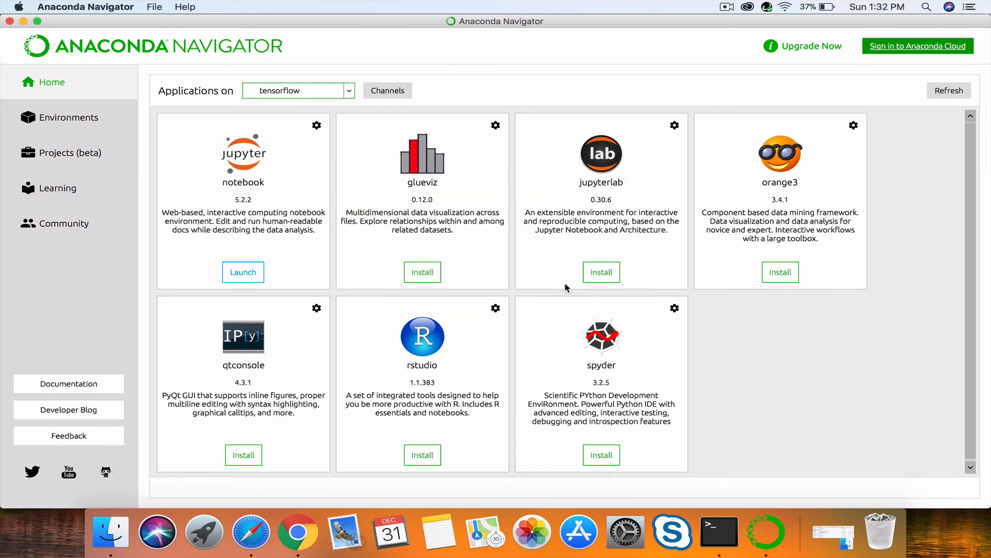
mouse_move(242, 272)
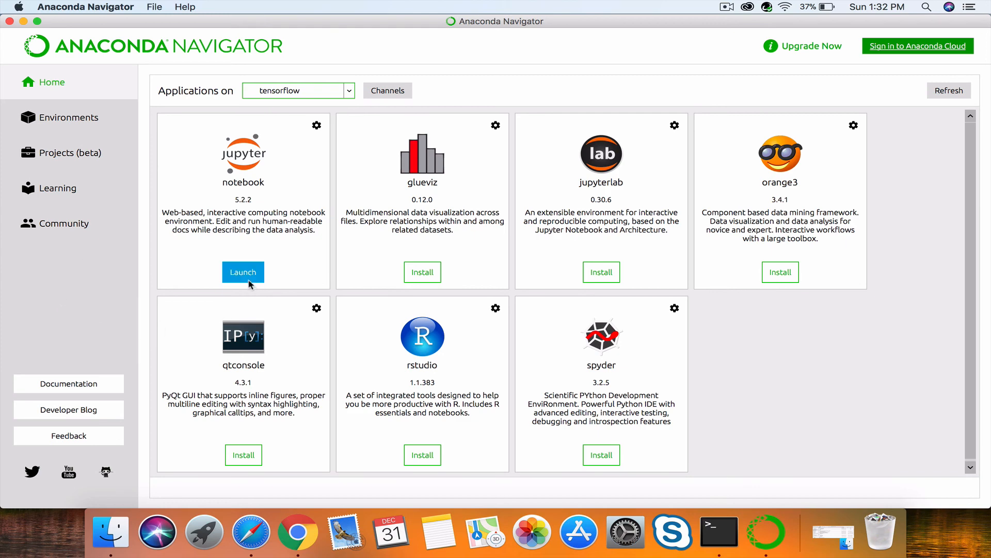
- Launch Jupyter Notebook from the tensorflow environment and run 'import tensorflow as tf' in Untitled1
left_click(243, 272)
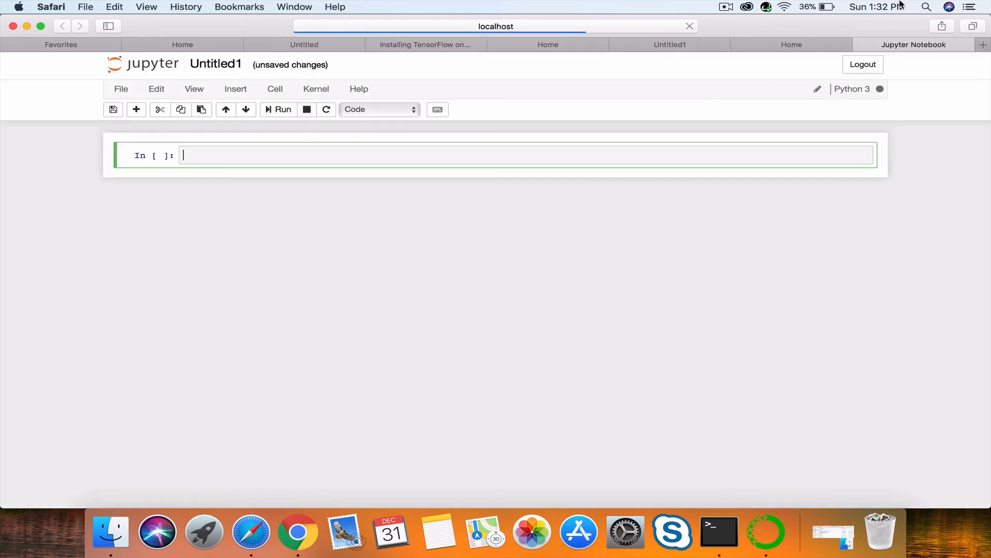
type("i")
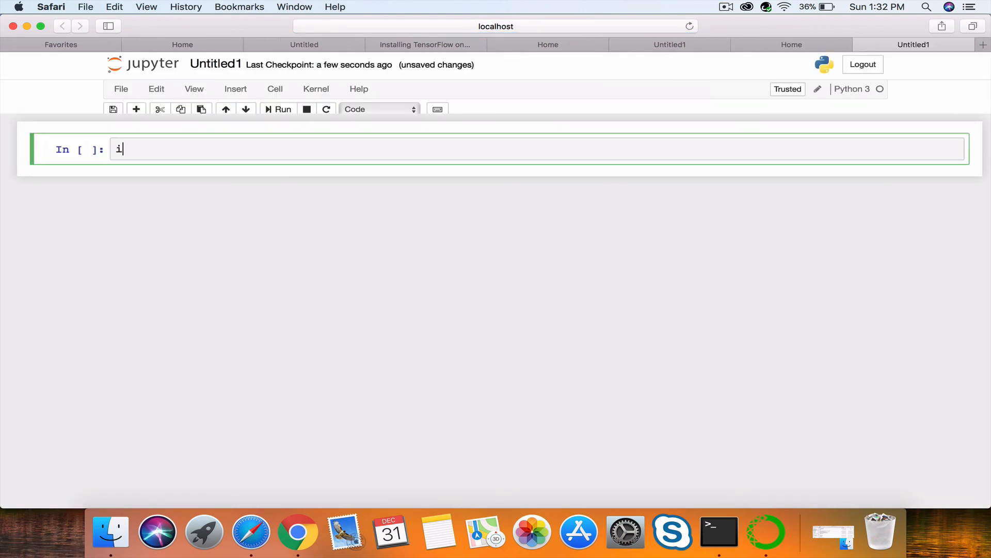
type("mport")
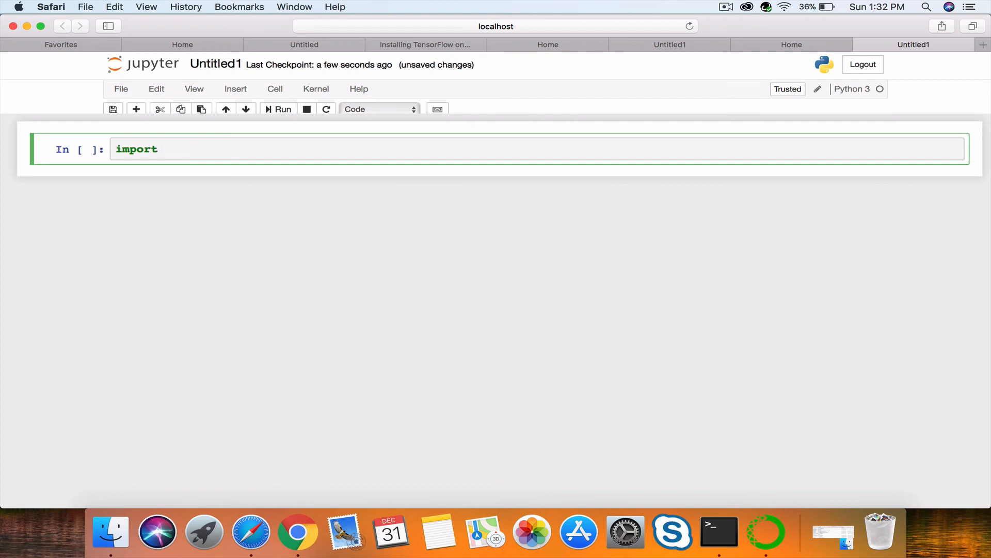
type("tensorflow as")
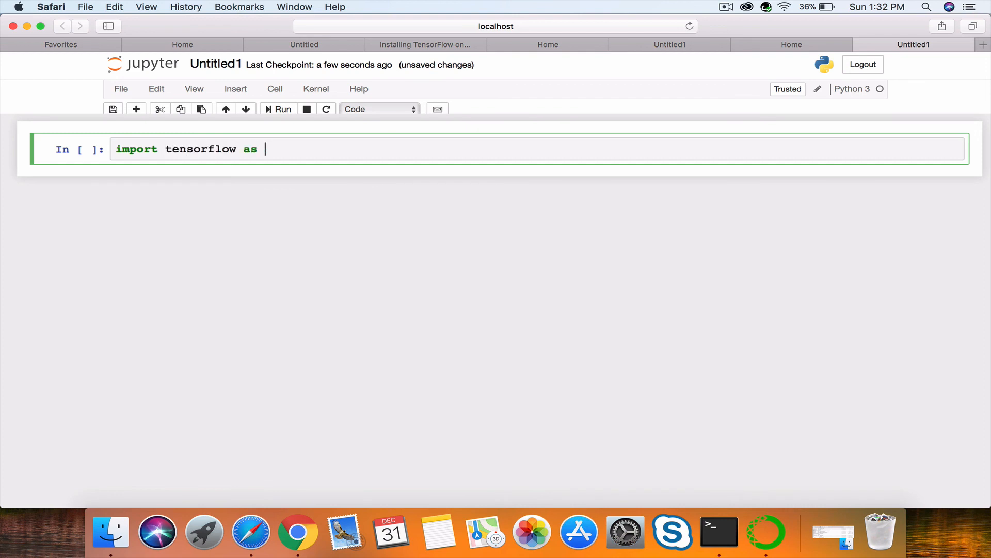
type("tf")
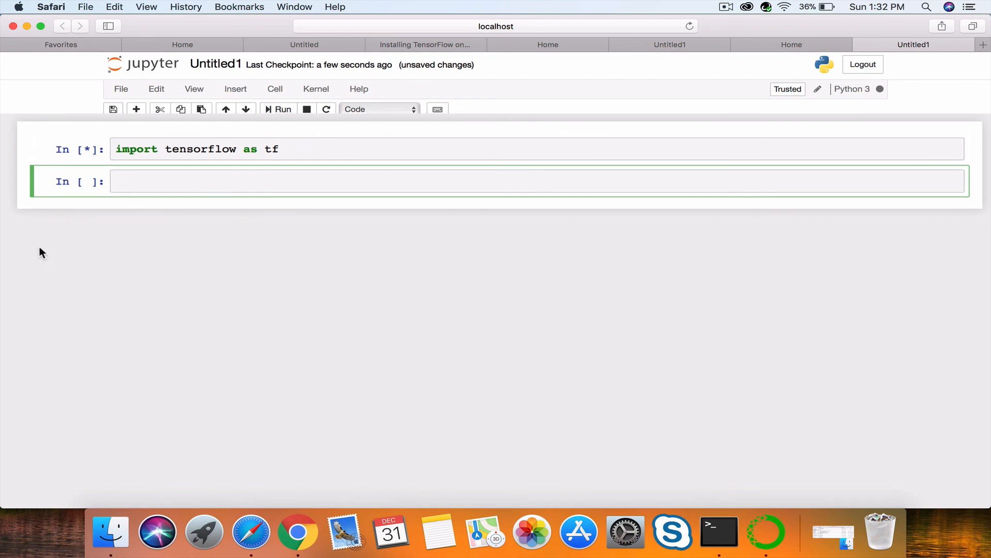
left_click(282, 109)
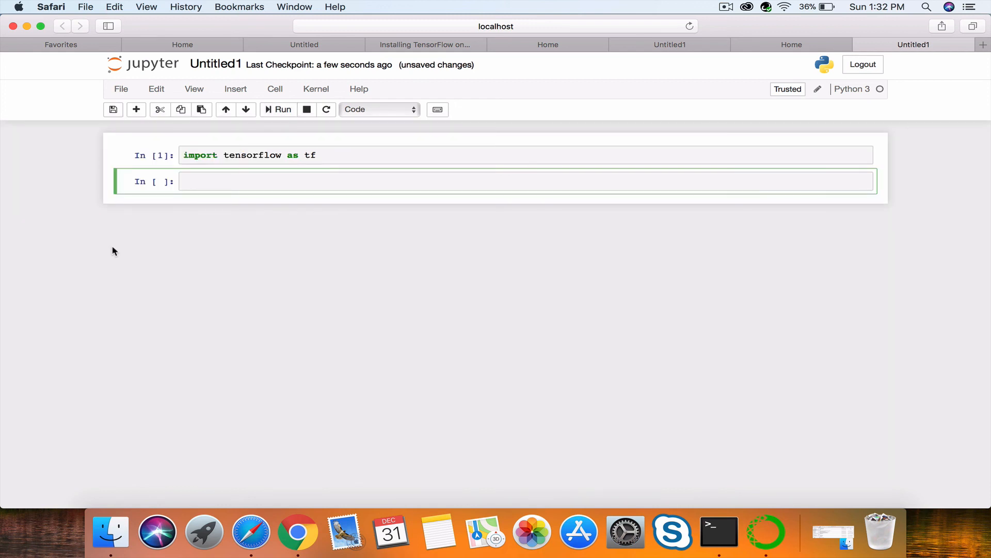